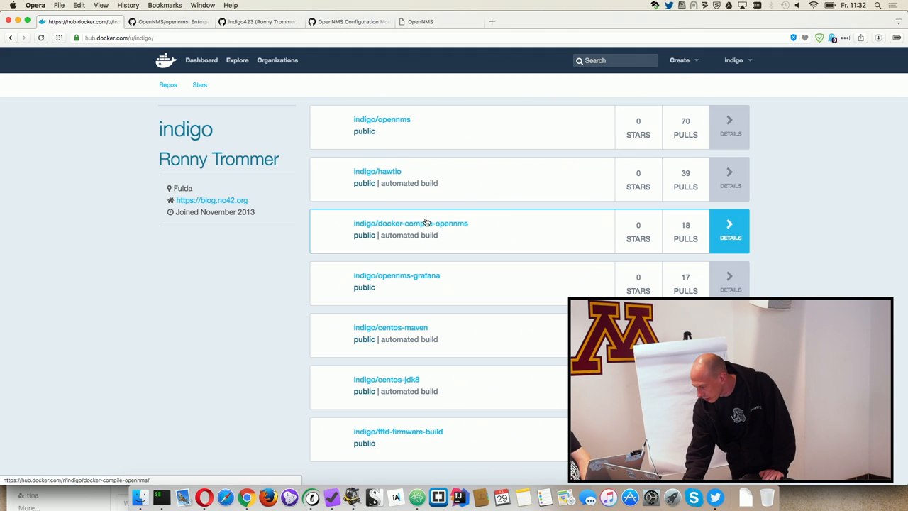
Step: Show the build history of the indigo/docker-compile-opennms automated build
{"action": "left_click", "coordinate": [410, 223]}
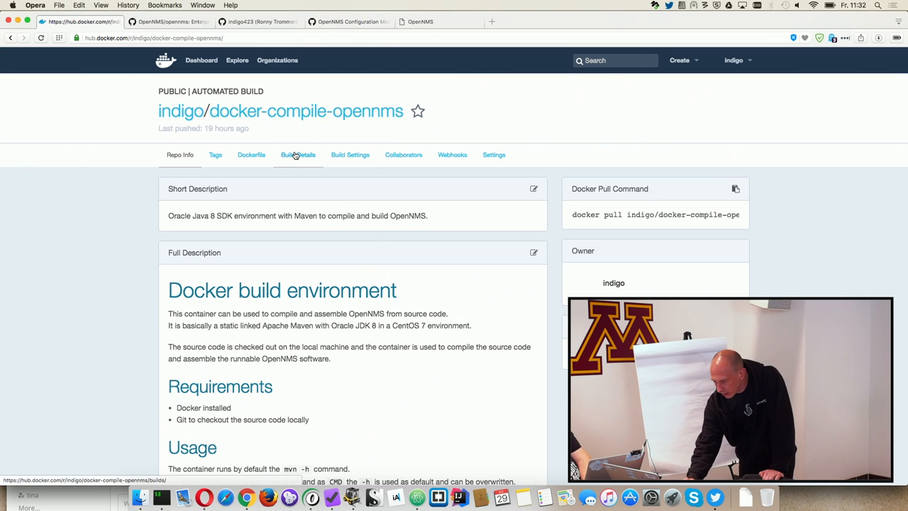
{"action": "left_click", "coordinate": [298, 155]}
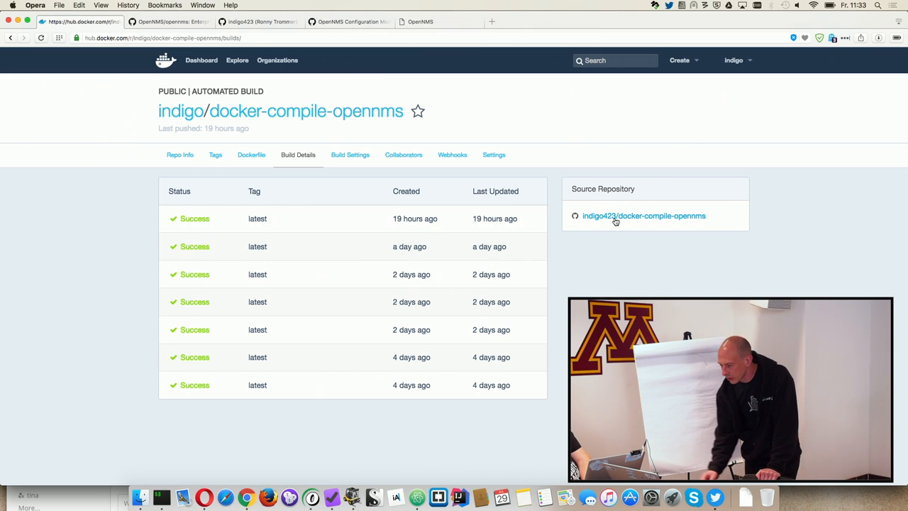
Step: Display the docker-compile-opennms Dockerfile built from centos-maven with a Maven entrypoint
{"action": "left_click", "coordinate": [251, 154]}
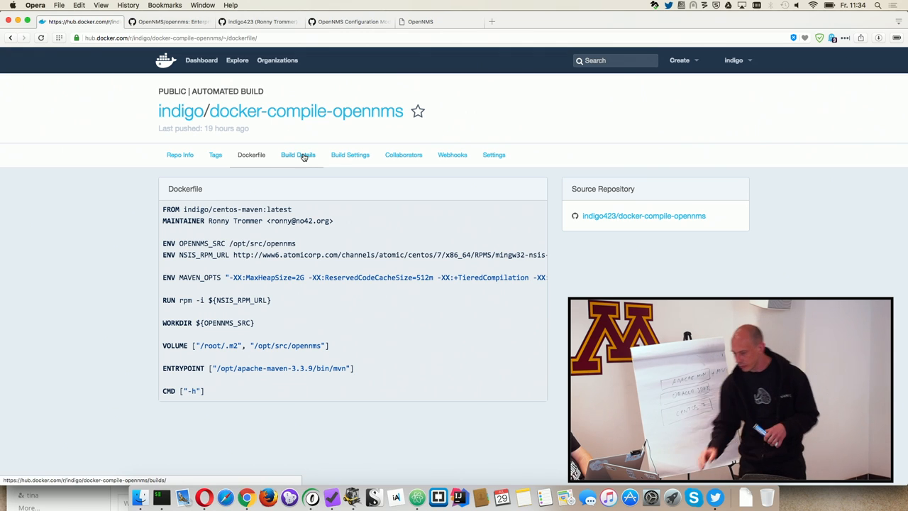
Step: Revisit Build Details and Build Settings before returning to indigo's repository list
{"action": "left_click", "coordinate": [349, 155]}
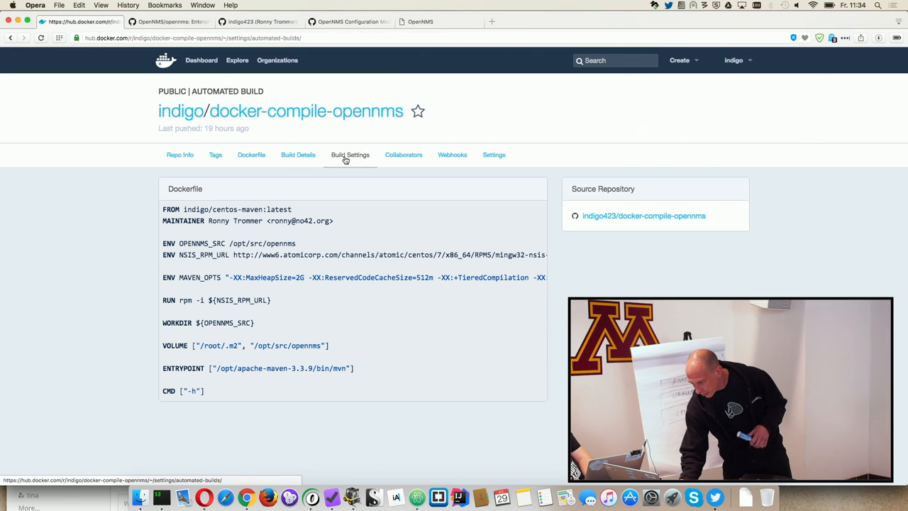
{"action": "left_click", "coordinate": [349, 155]}
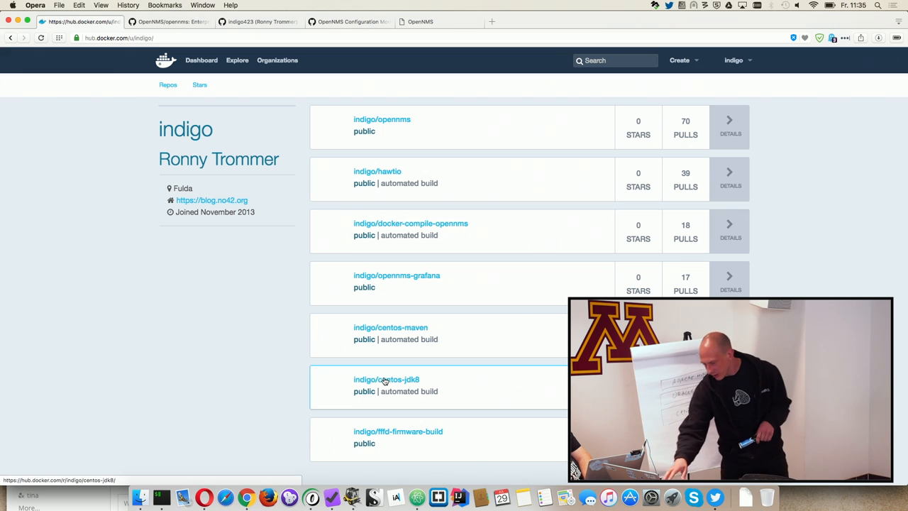
{"action": "mouse_move", "coordinate": [400, 391]}
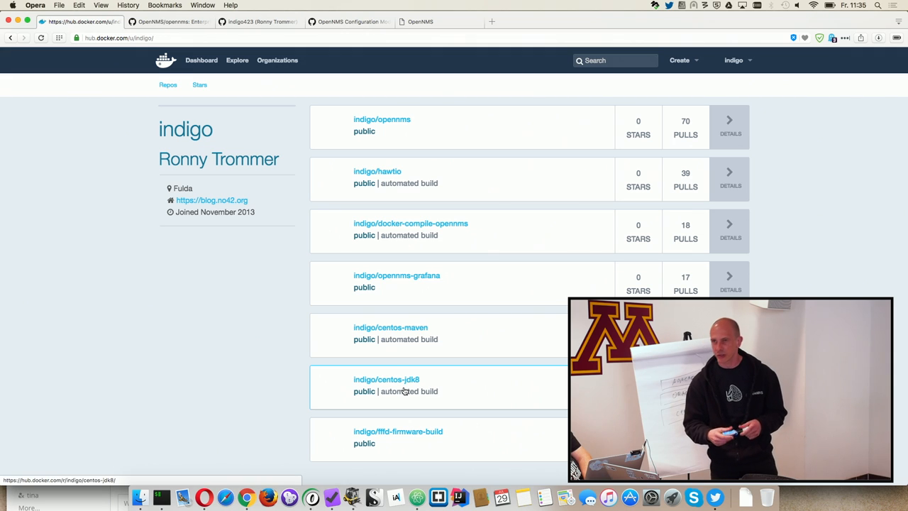
Step: View the centos-jdk8 CentOS 7 / Oracle JDK 8 repository, then leave it
{"action": "left_click", "coordinate": [386, 379]}
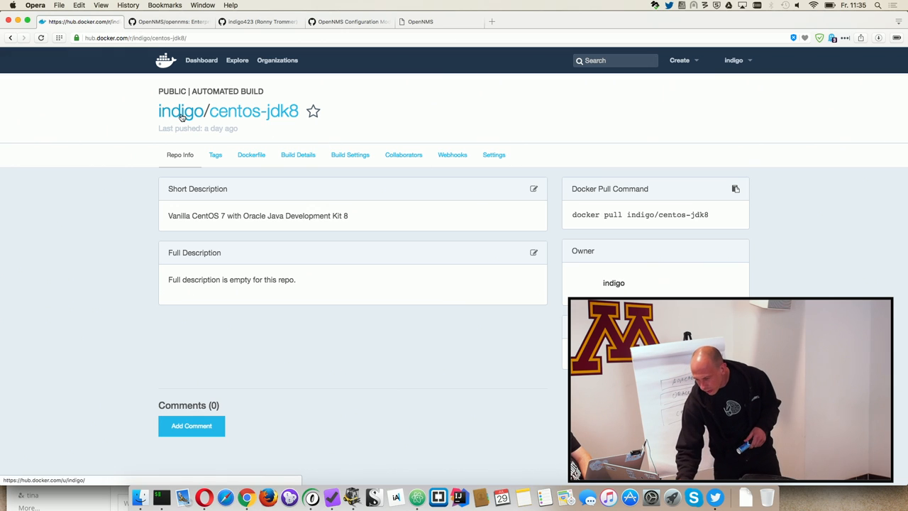
{"action": "left_click", "coordinate": [180, 111]}
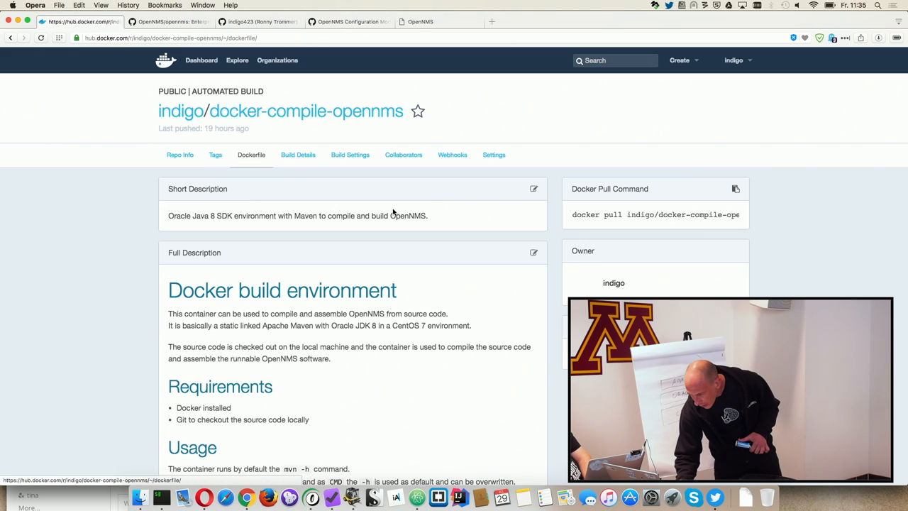
Step: Highlight the Maven ENTRYPOINT line in the docker-compile-opennms Dockerfile
{"action": "left_click", "coordinate": [252, 154]}
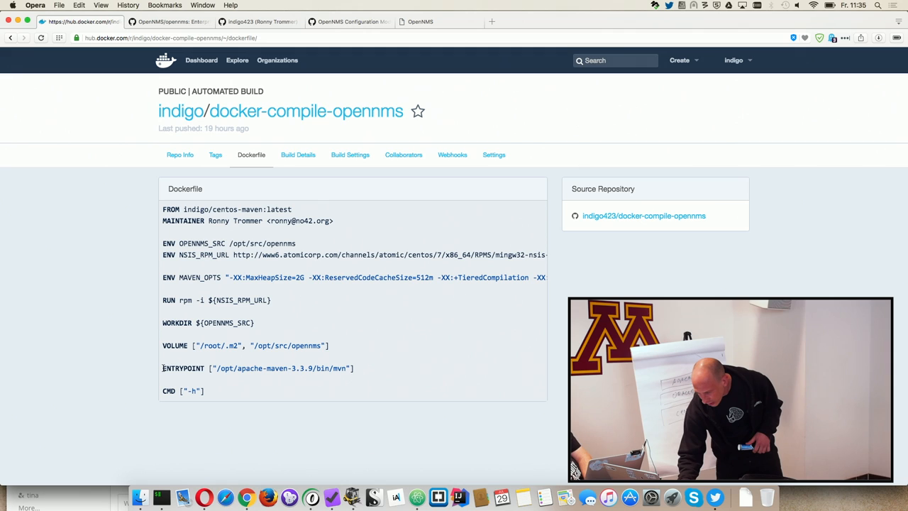
{"action": "left_click_drag", "start_coordinate": [162, 368], "coordinate": [355, 367]}
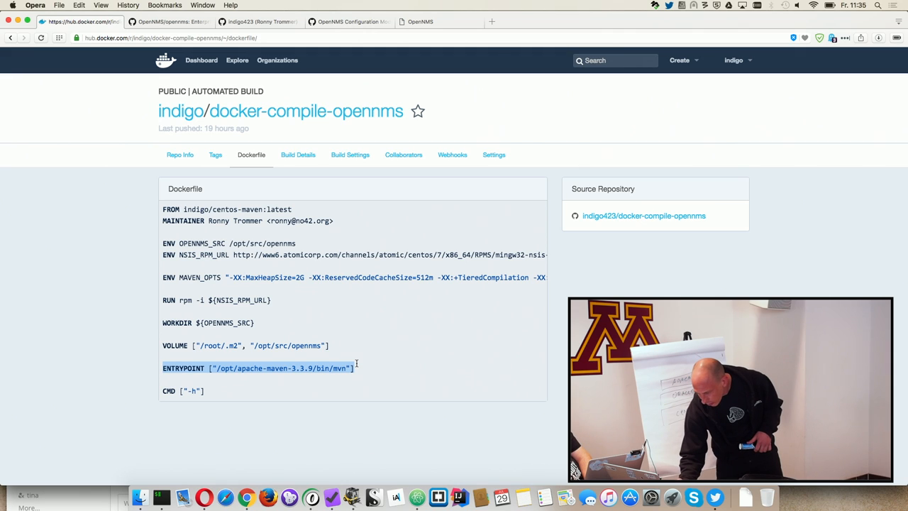